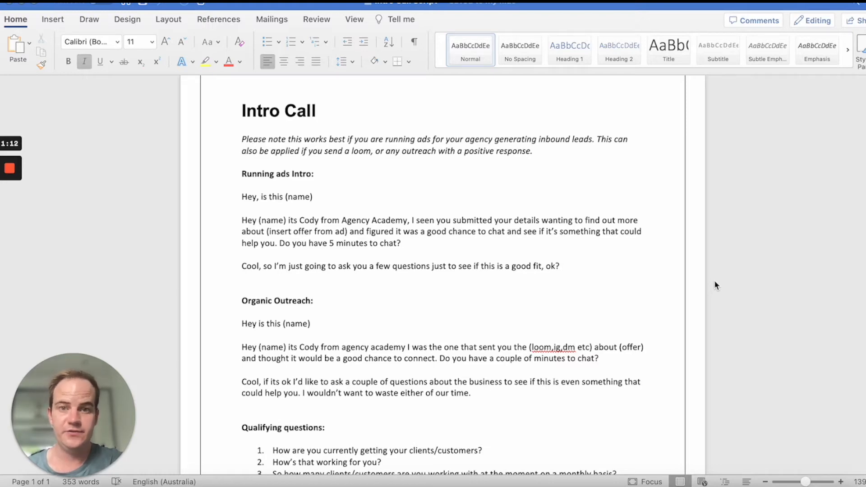
pyautogui.scroll(-3)
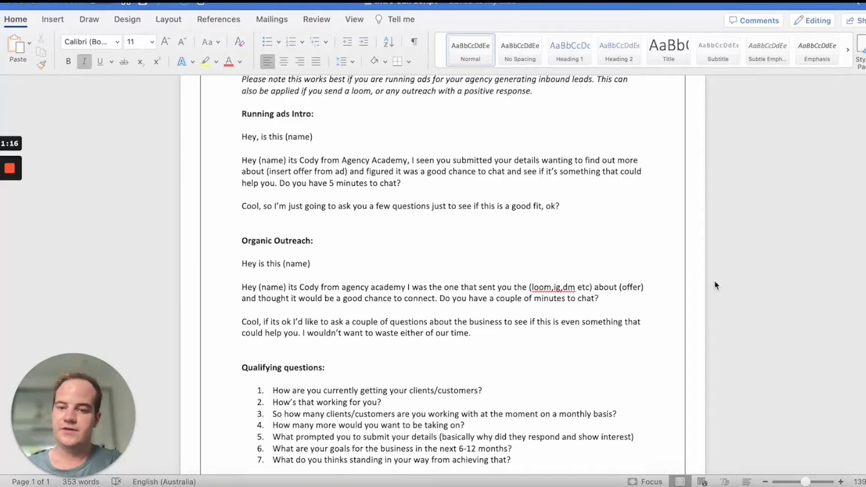
pyautogui.scroll(-3)
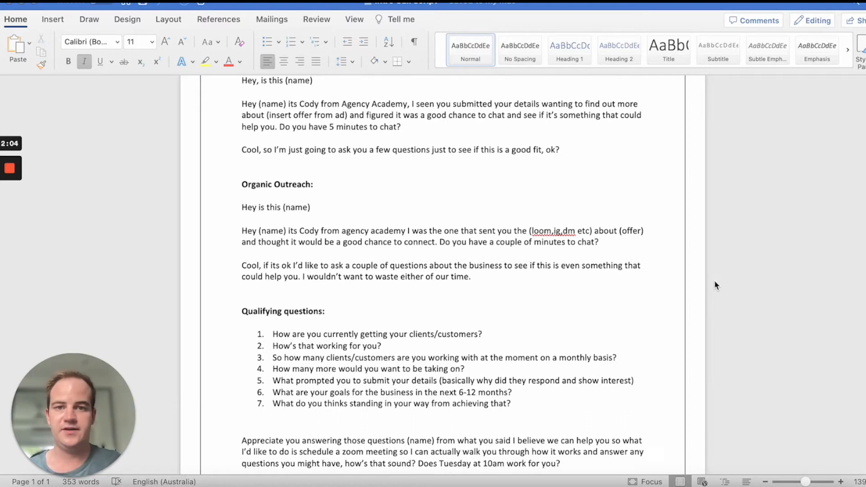
pyautogui.scroll(-3)
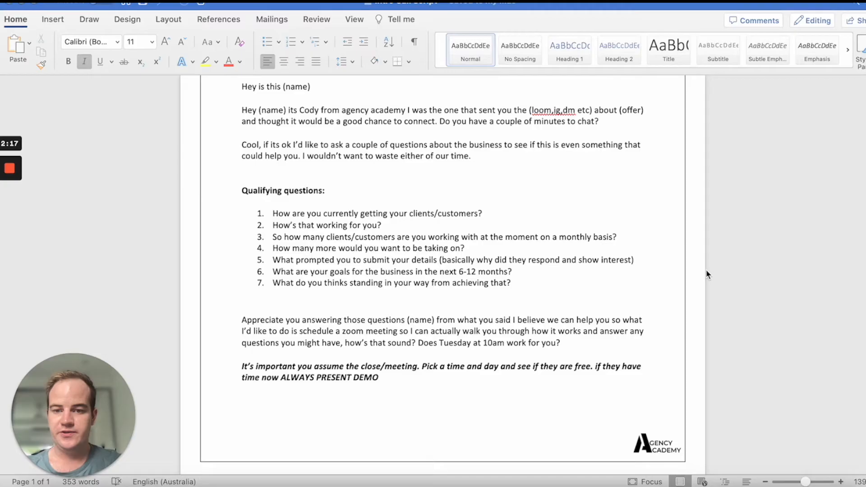
pyautogui.moveTo(660, 272)
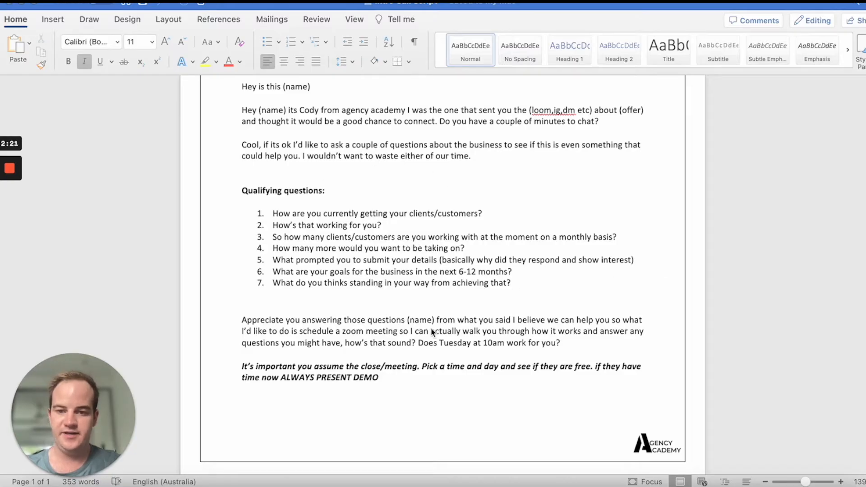
pyautogui.moveTo(599, 336)
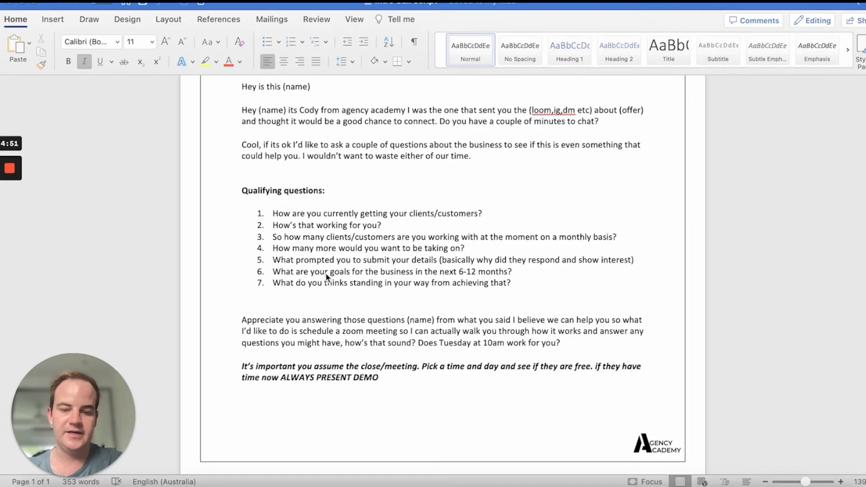
pyautogui.moveTo(502, 304)
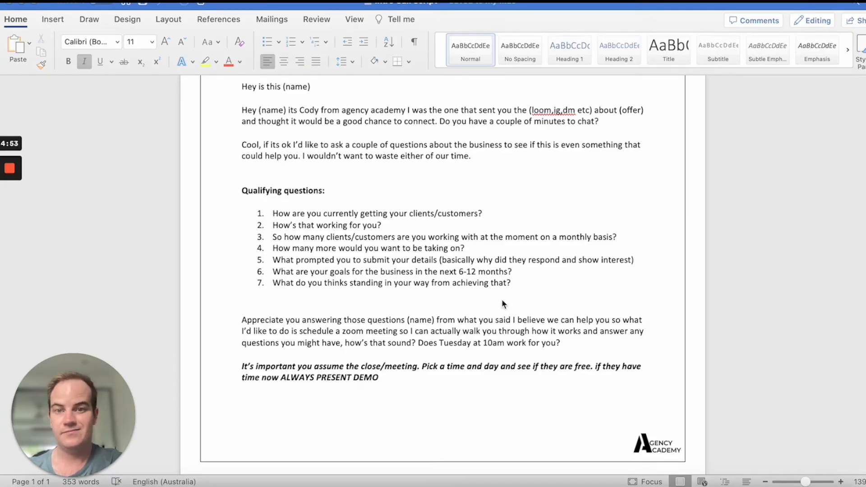
pyautogui.moveTo(348, 279)
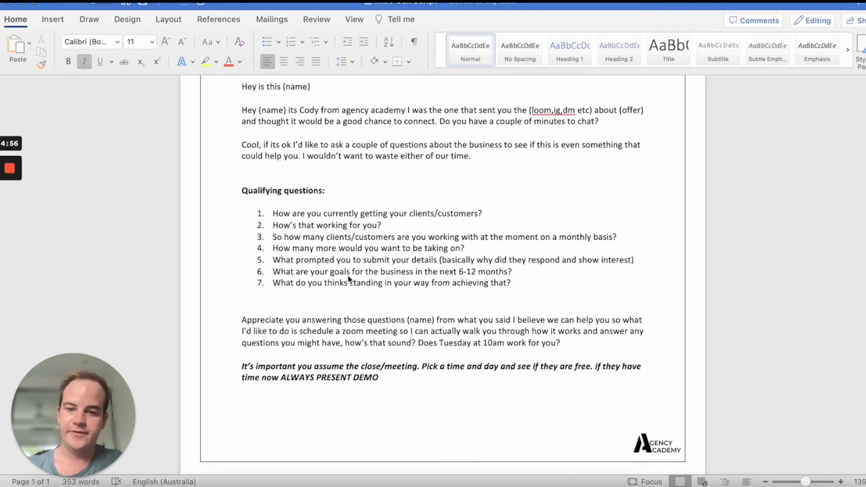
pyautogui.moveTo(379, 276)
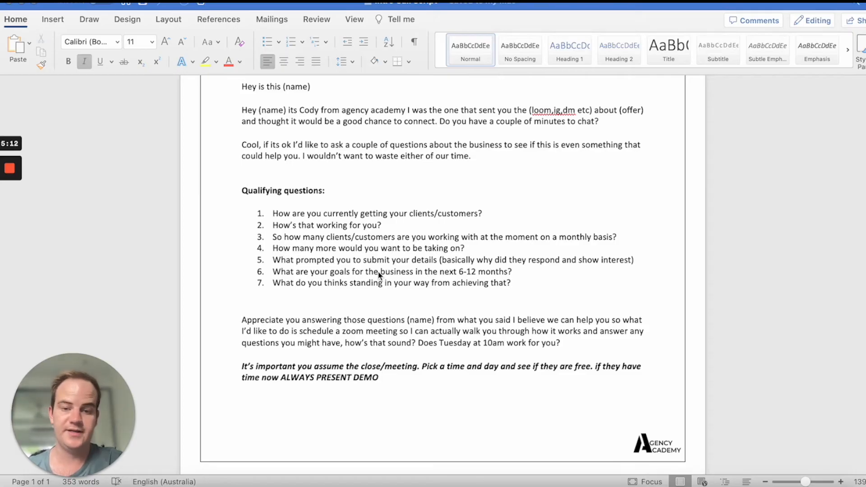
pyautogui.moveTo(435, 303)
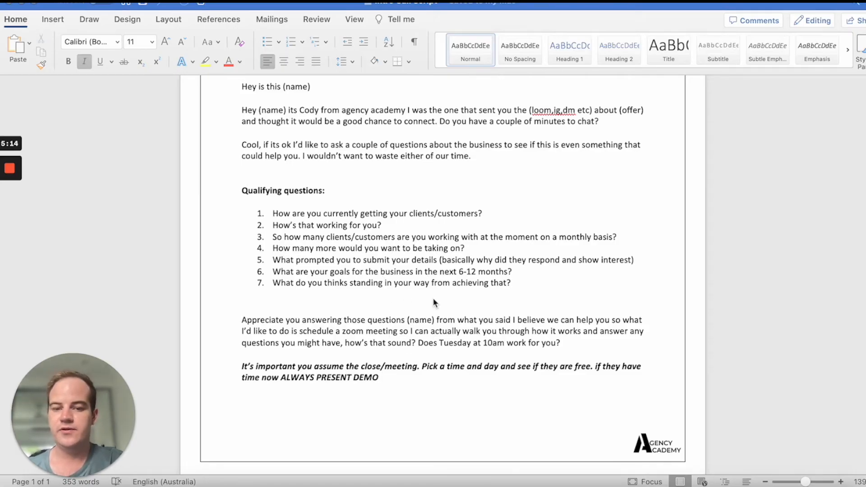
pyautogui.moveTo(495, 332)
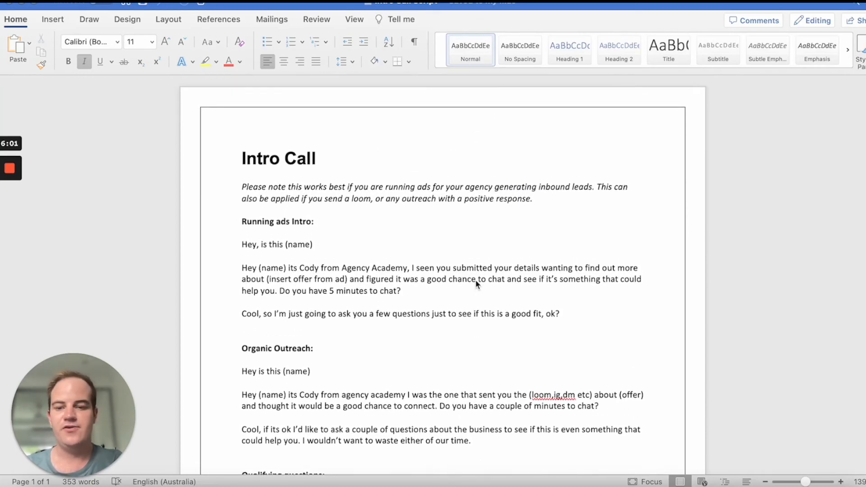
pyautogui.scroll(-3)
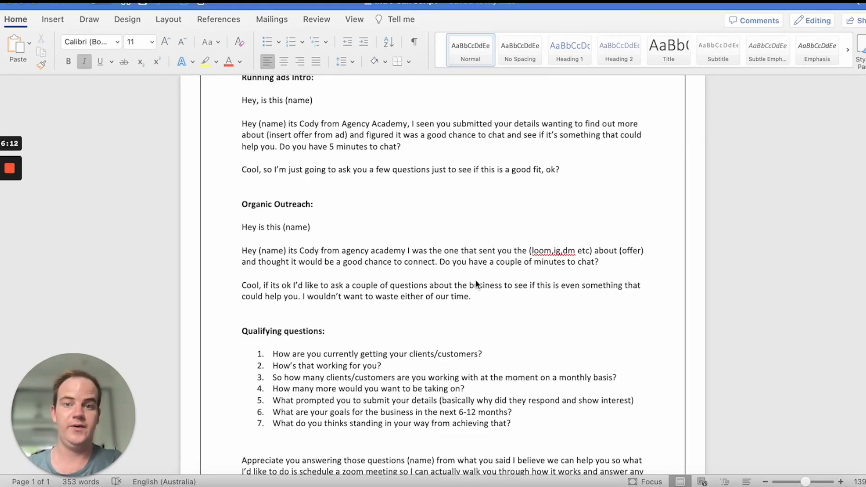
pyautogui.scroll(-3)
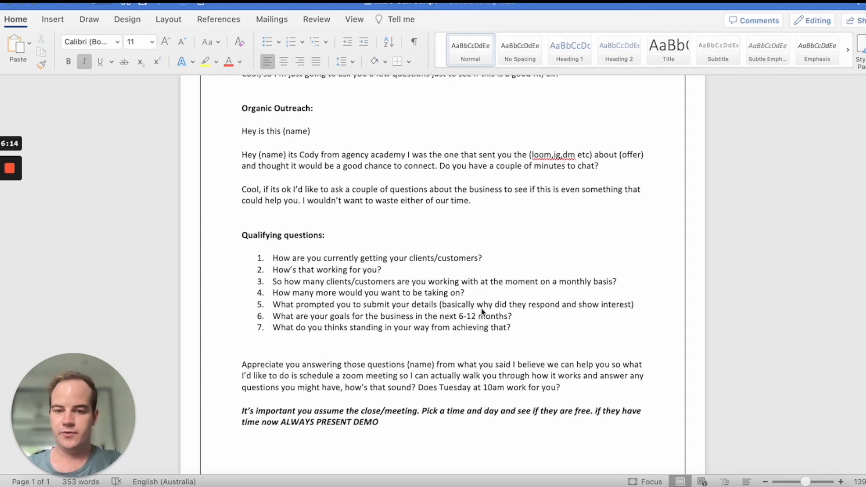
pyautogui.scroll(-3)
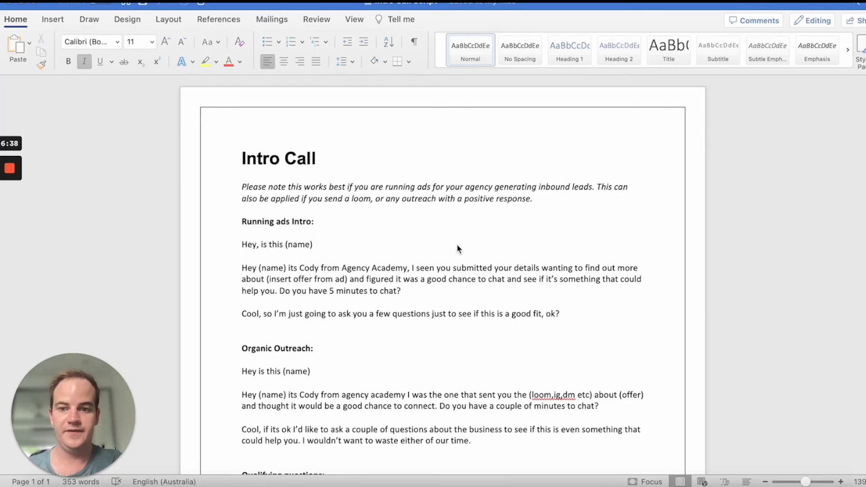
pyautogui.scroll(-3)
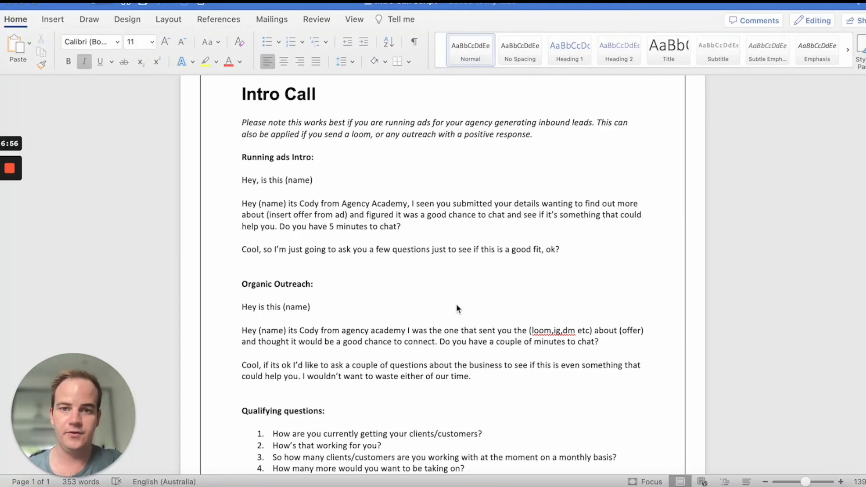
pyautogui.scroll(-3)
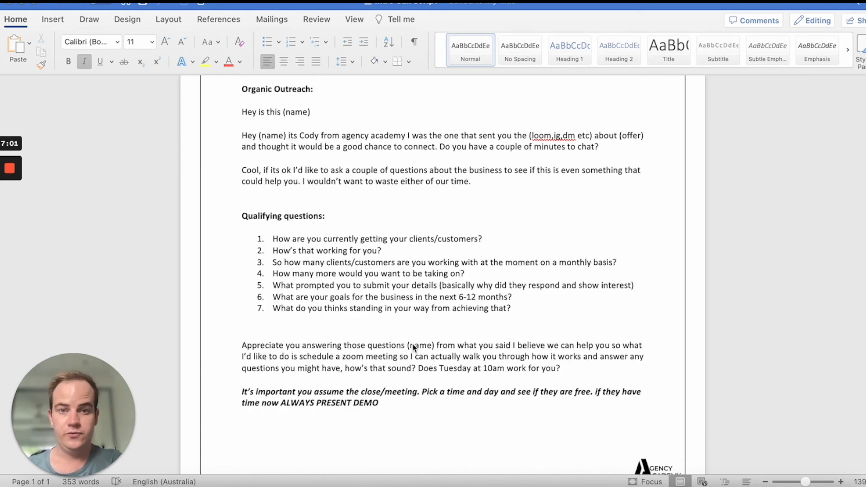
pyautogui.moveTo(432, 331)
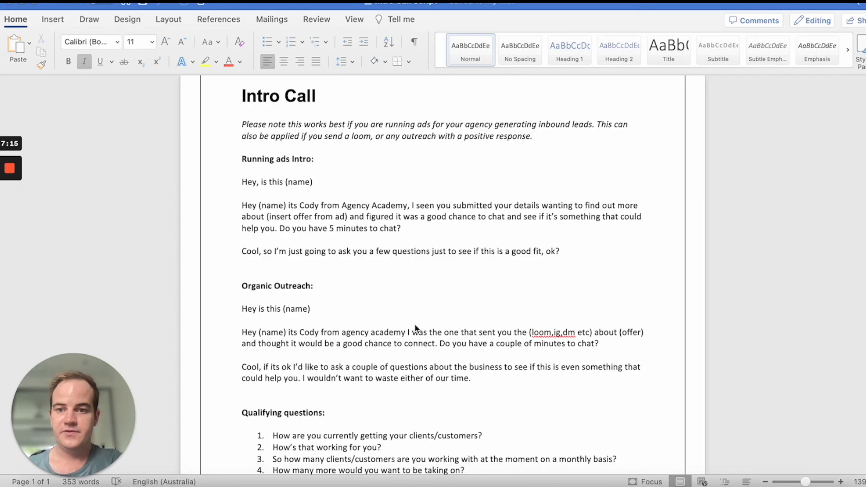
pyautogui.scroll(-3)
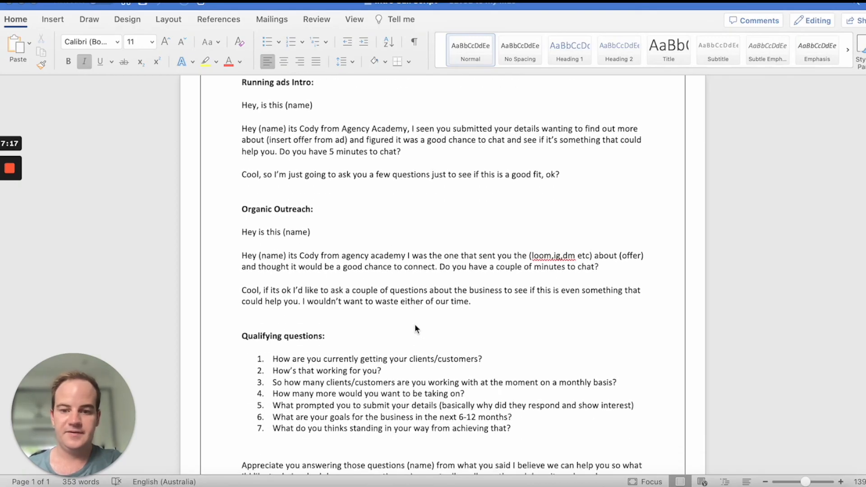
pyautogui.scroll(-3)
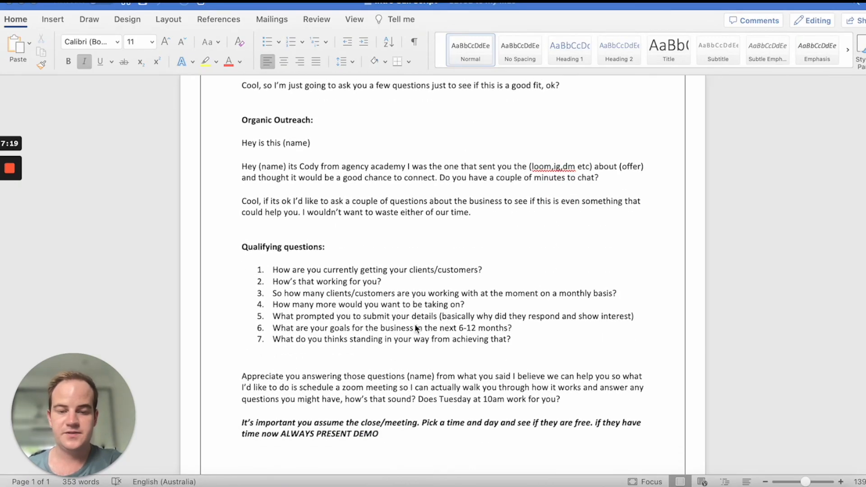